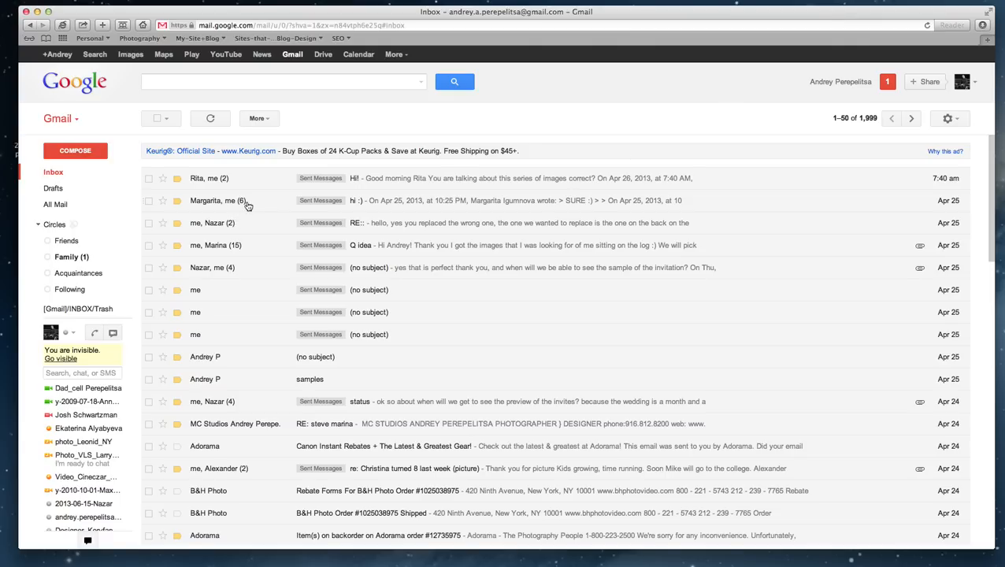
mouse_move(243, 268)
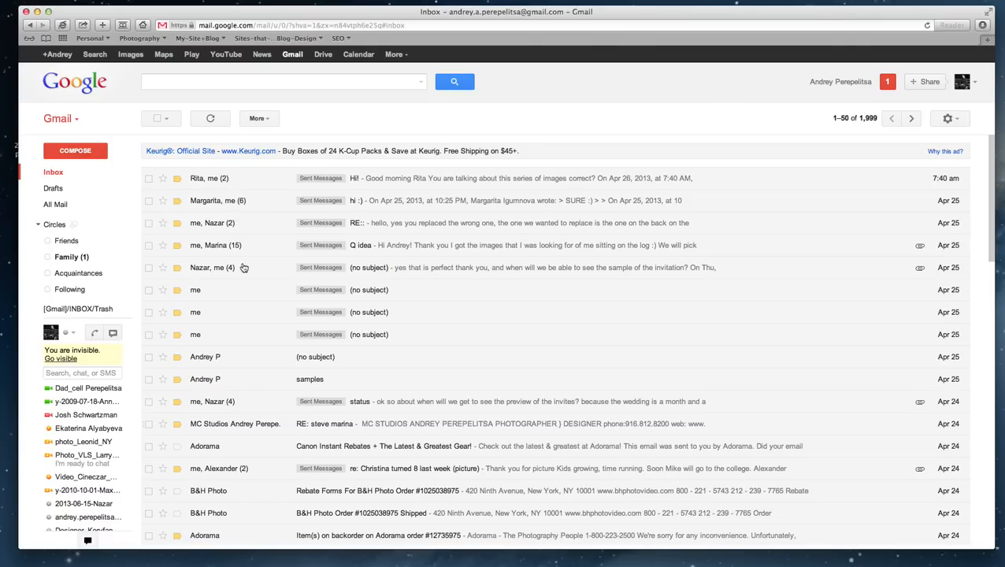
mouse_move(826, 500)
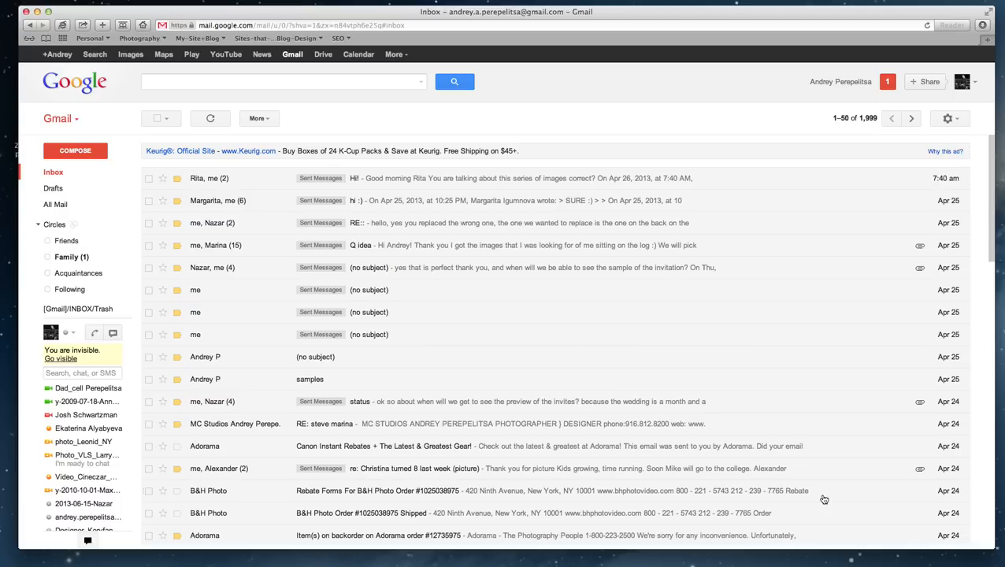
mouse_move(345, 132)
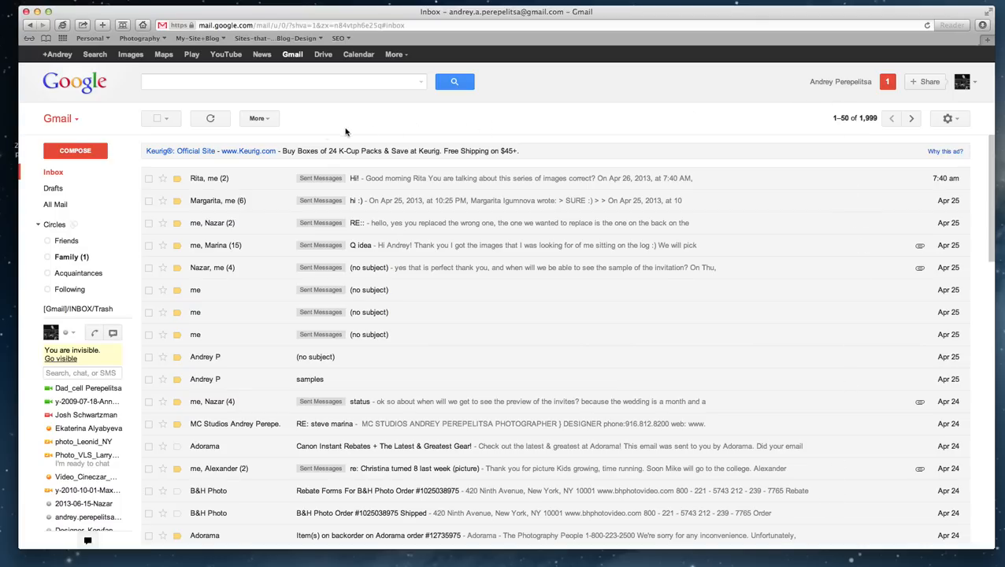
mouse_move(278, 137)
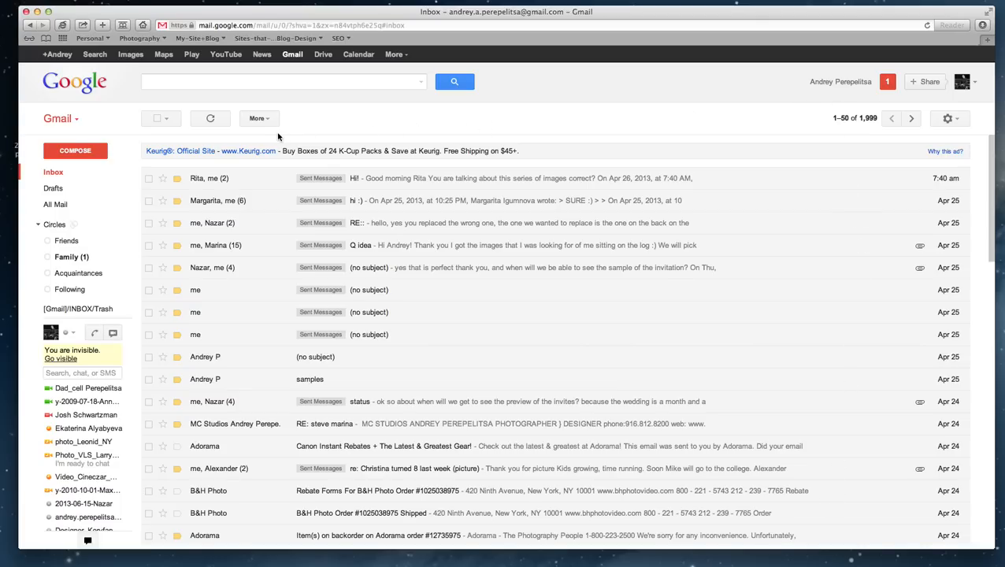
mouse_move(747, 200)
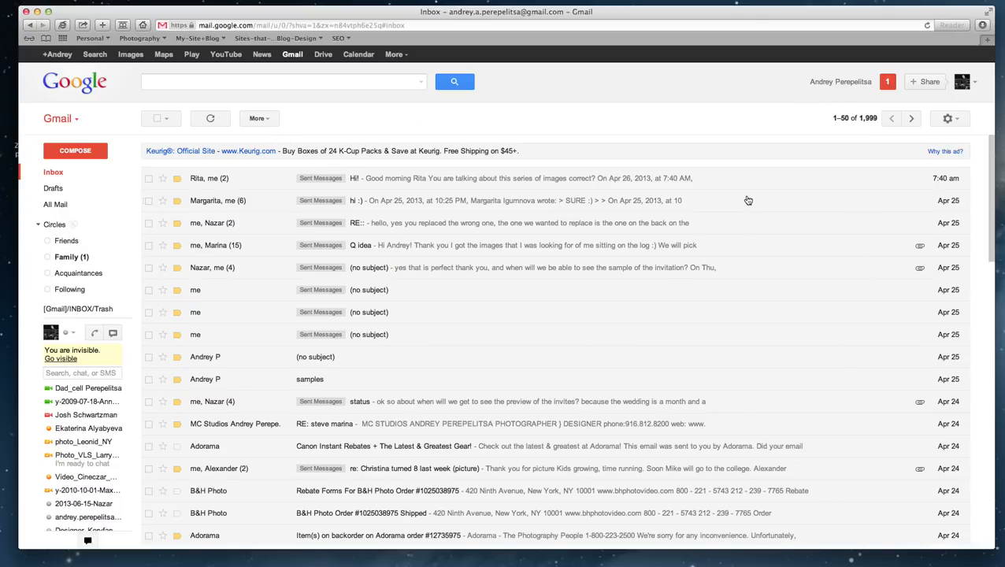
mouse_move(903, 89)
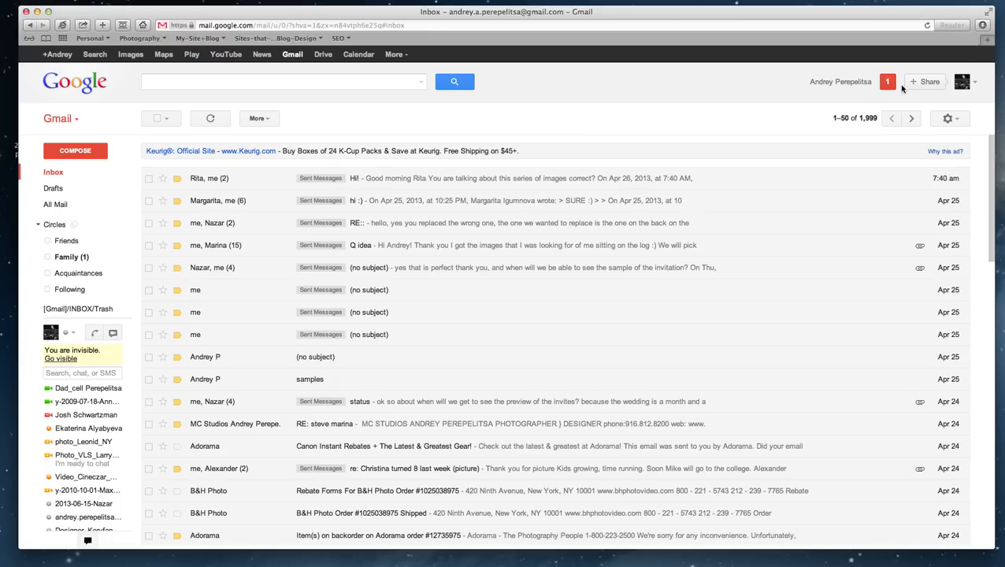
mouse_move(911, 118)
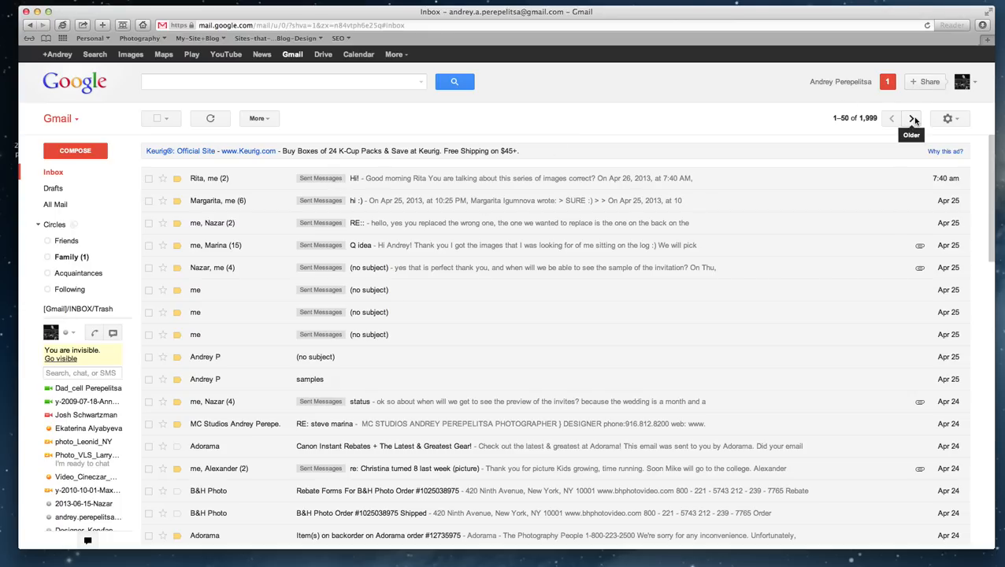
mouse_move(912, 132)
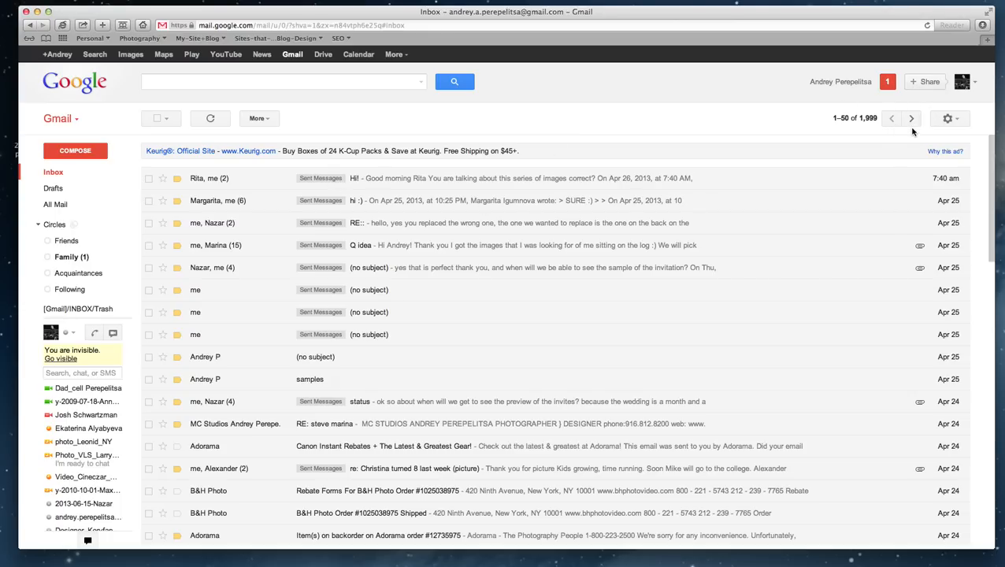
mouse_move(898, 111)
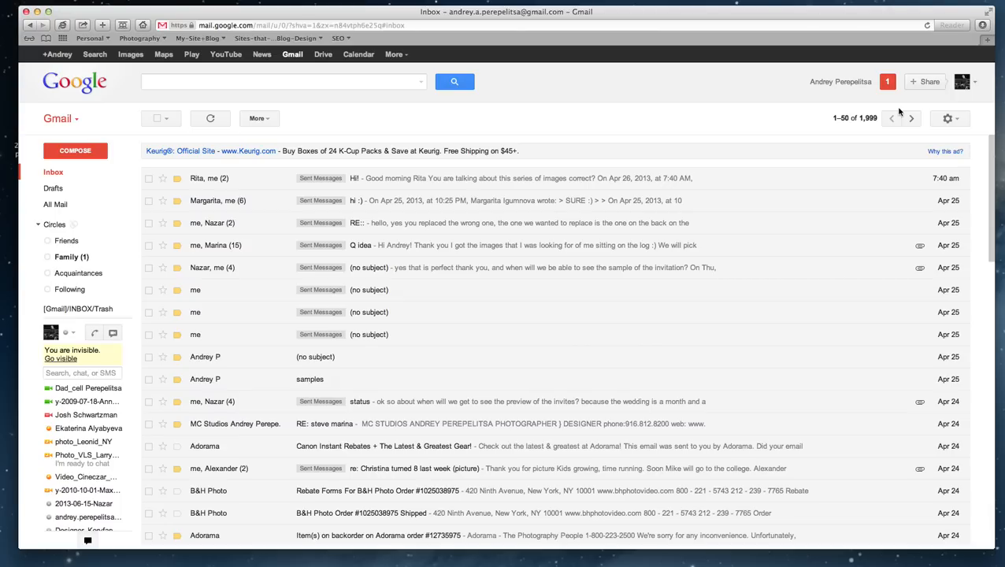
mouse_move(949, 118)
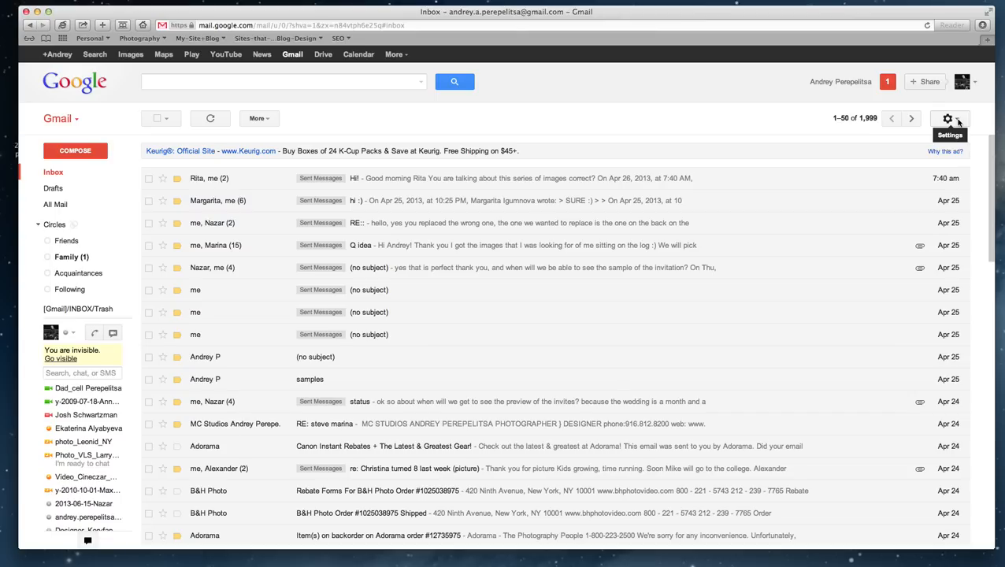
mouse_move(921, 128)
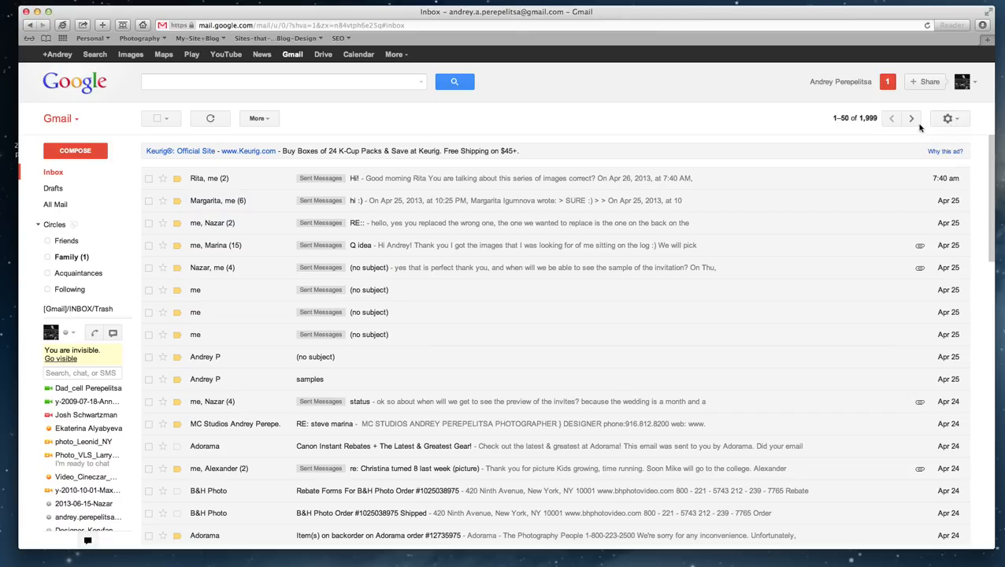
mouse_move(933, 132)
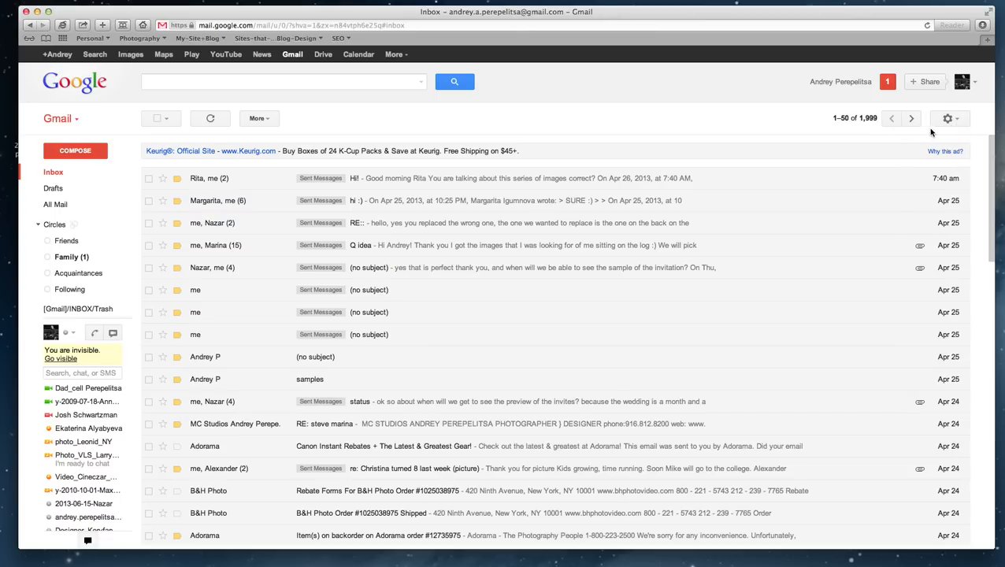
mouse_move(948, 118)
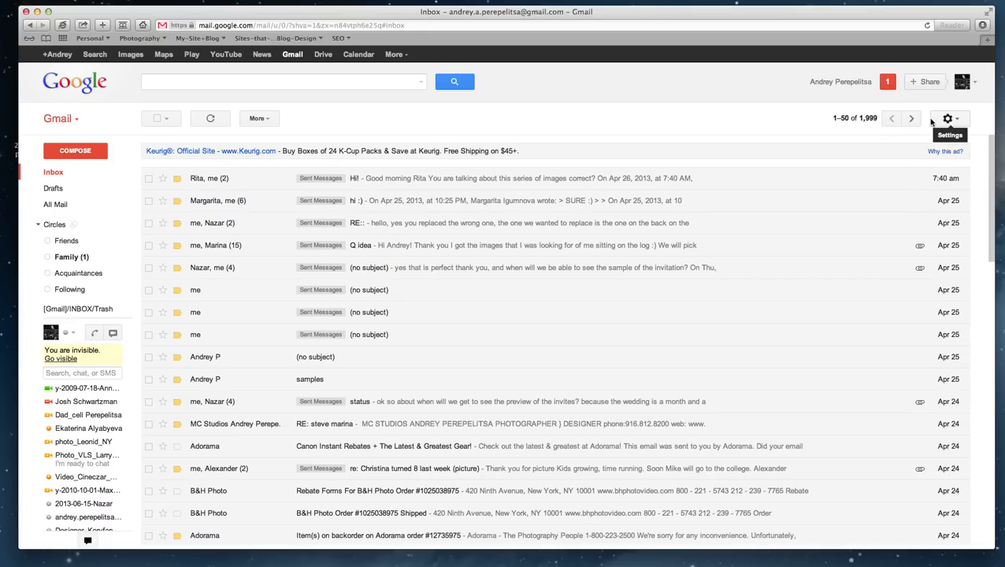
mouse_move(923, 131)
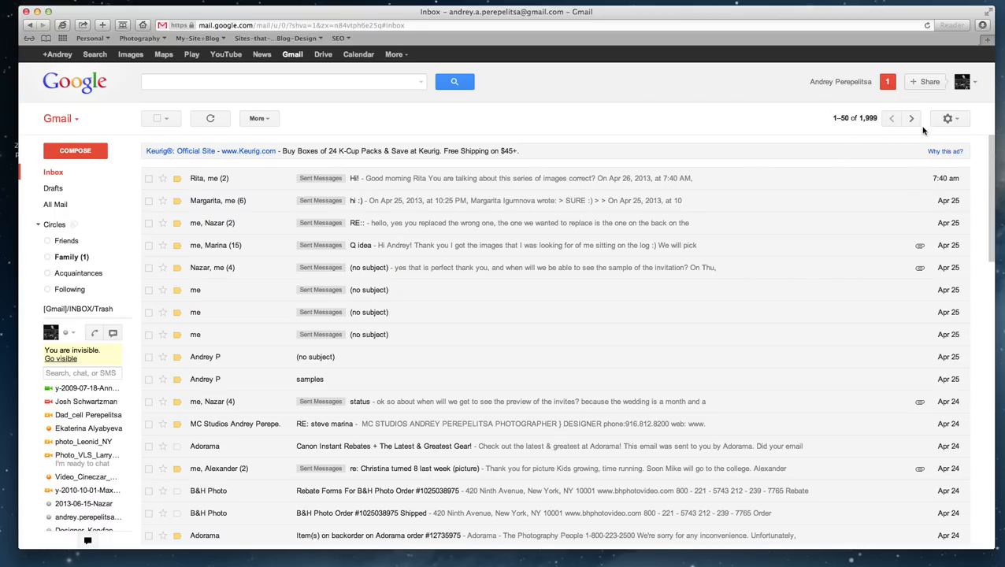
mouse_move(948, 120)
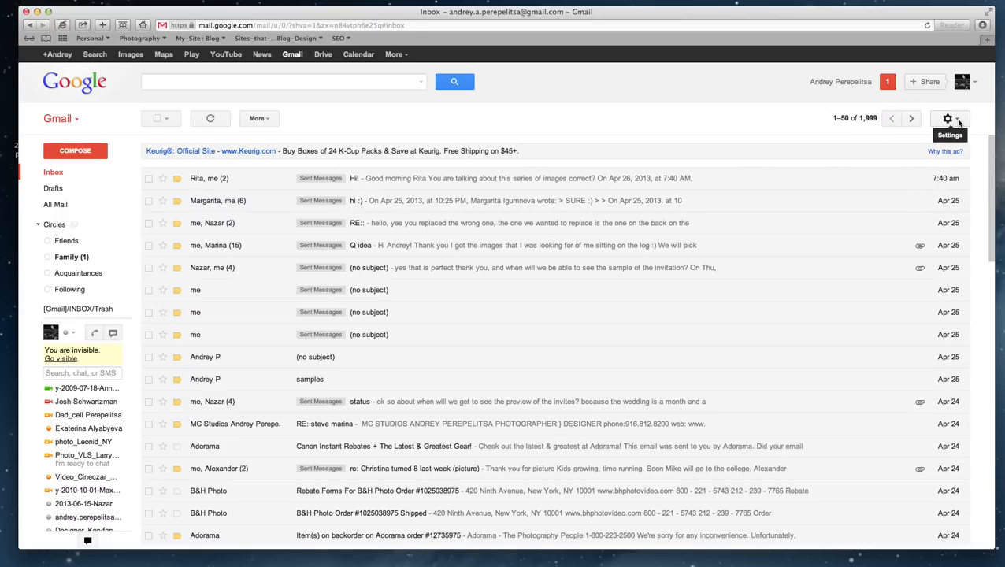
- Go from the settings gear into full Settings and switch to the Labs section
click(949, 118)
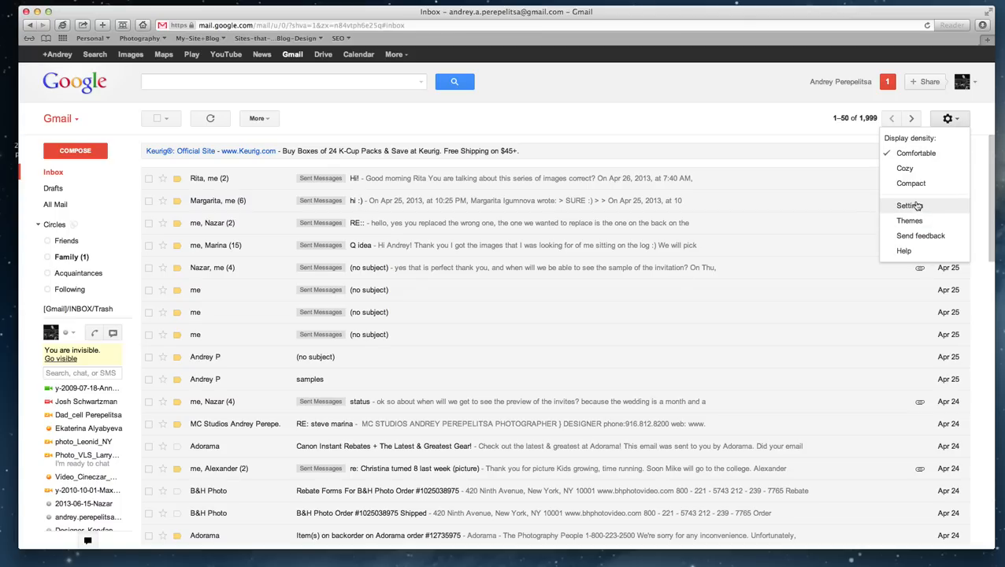
click(908, 205)
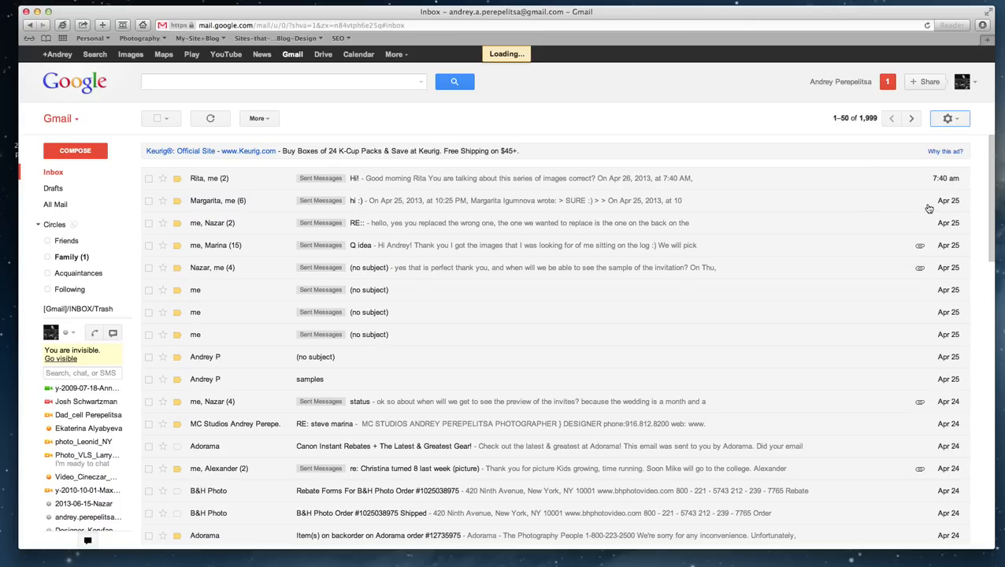
click(949, 119)
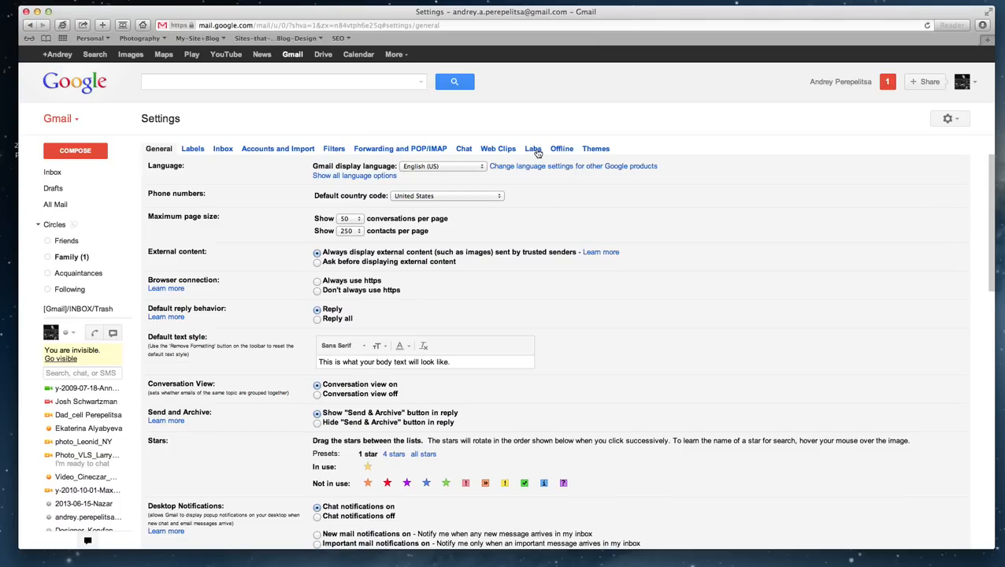
click(533, 148)
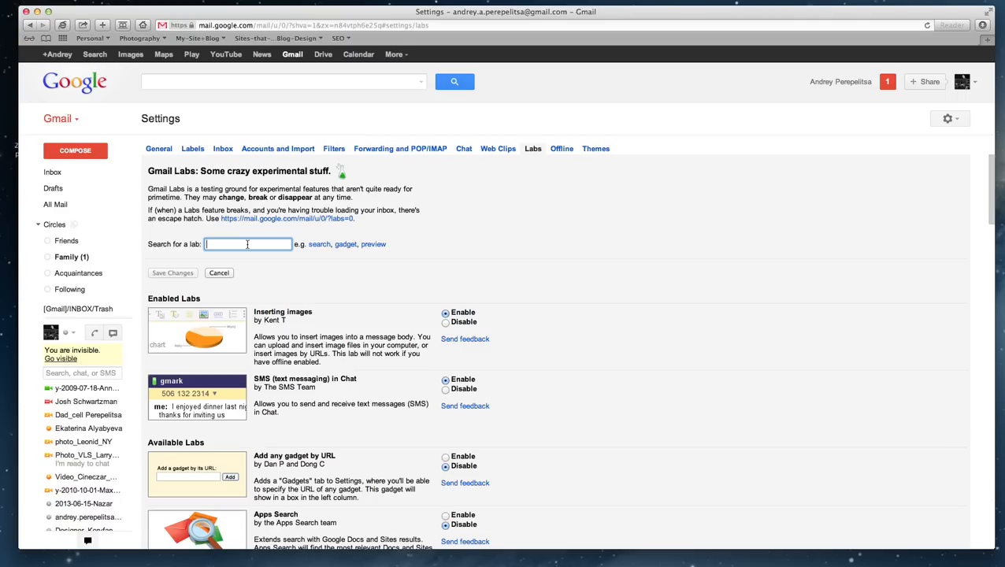
- Search for 'Preview Pane', enable that lab and save the changes
text(Preview Pane)
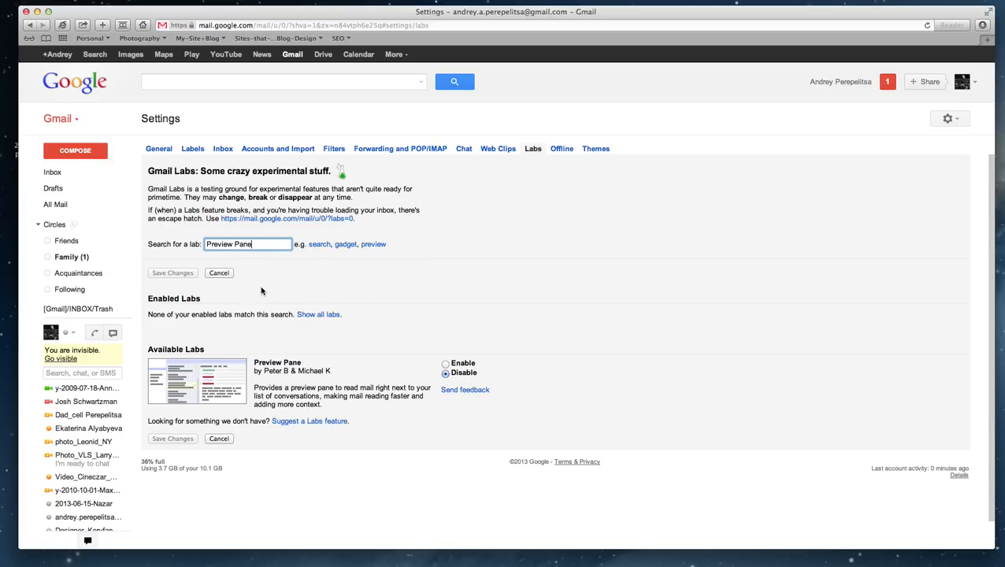
mouse_move(344, 315)
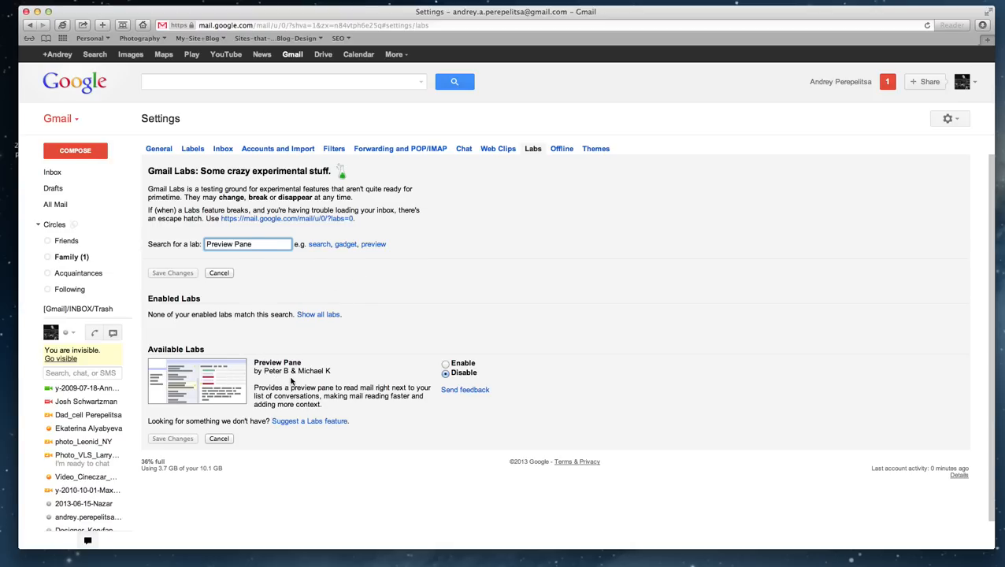
click(444, 363)
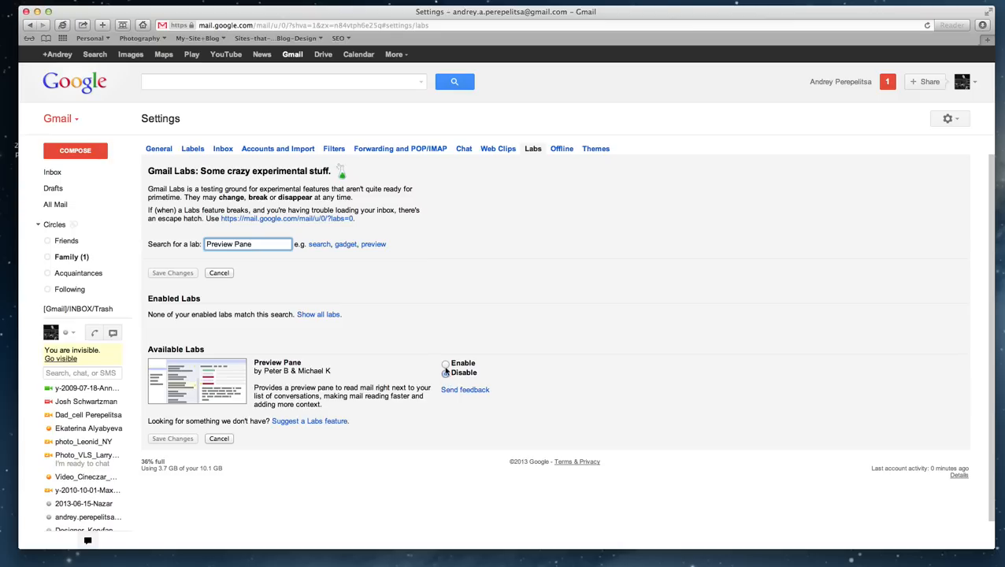
click(444, 362)
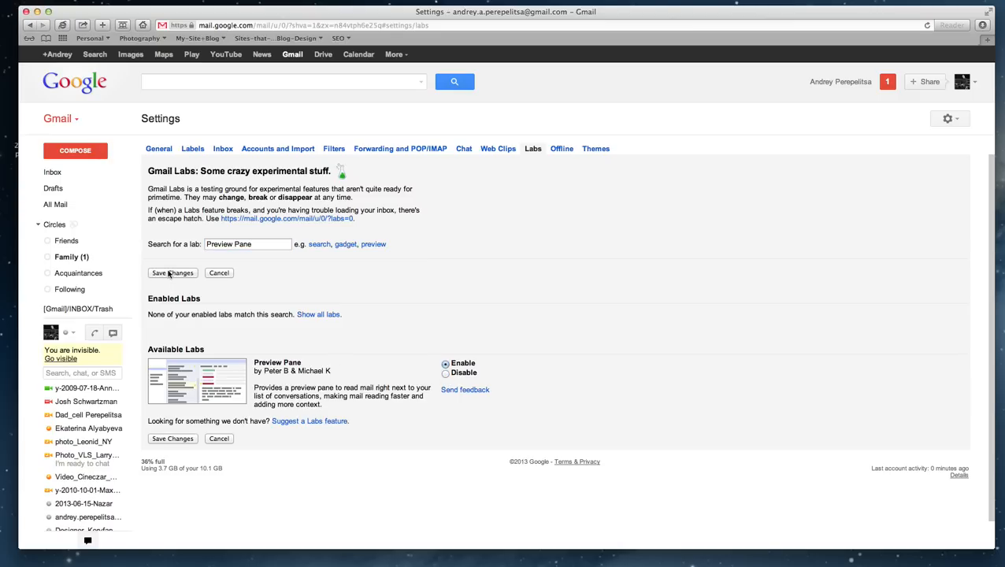
click(173, 273)
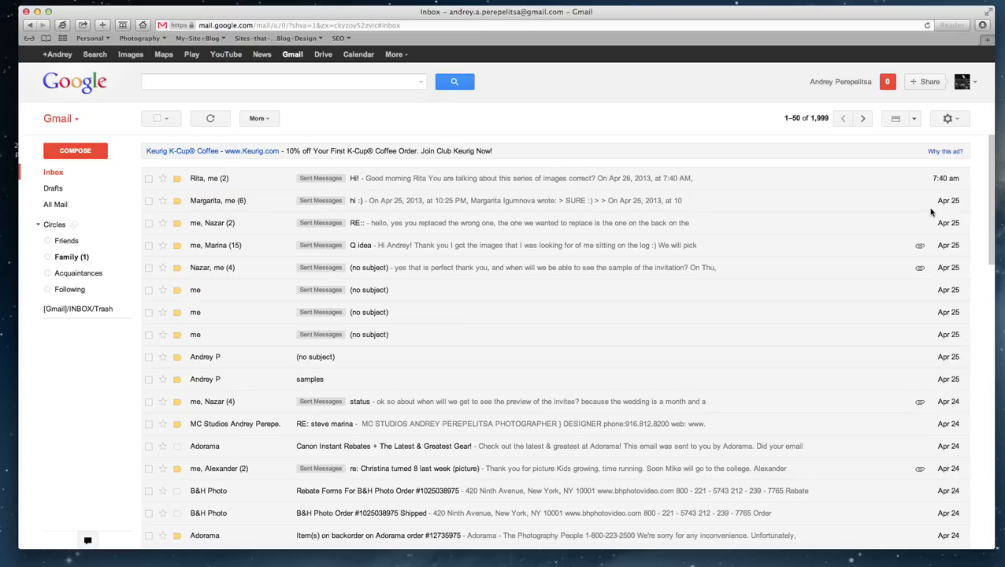
mouse_move(895, 119)
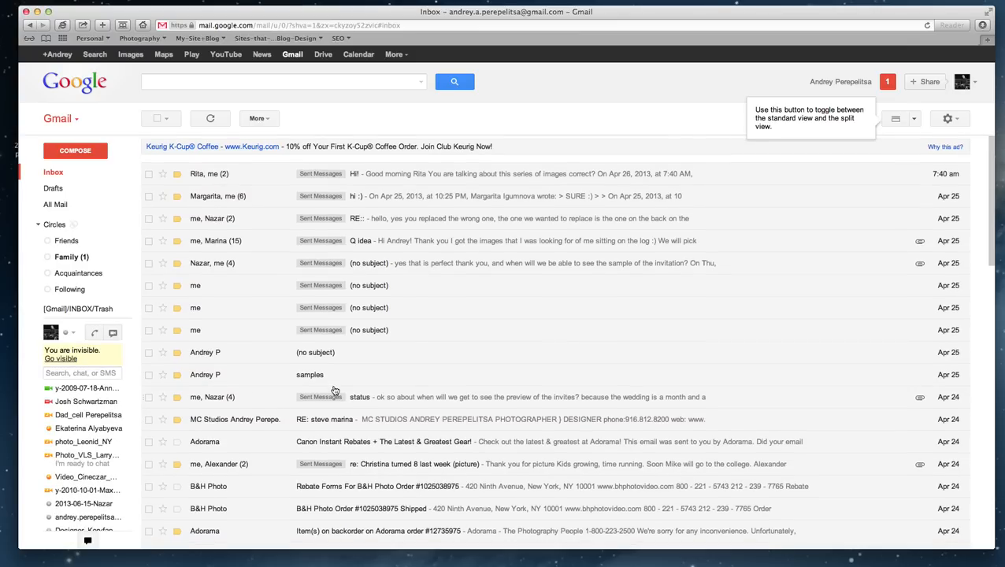
- Scroll through an opened message, then return to the Inbox list
scroll(down, 3)
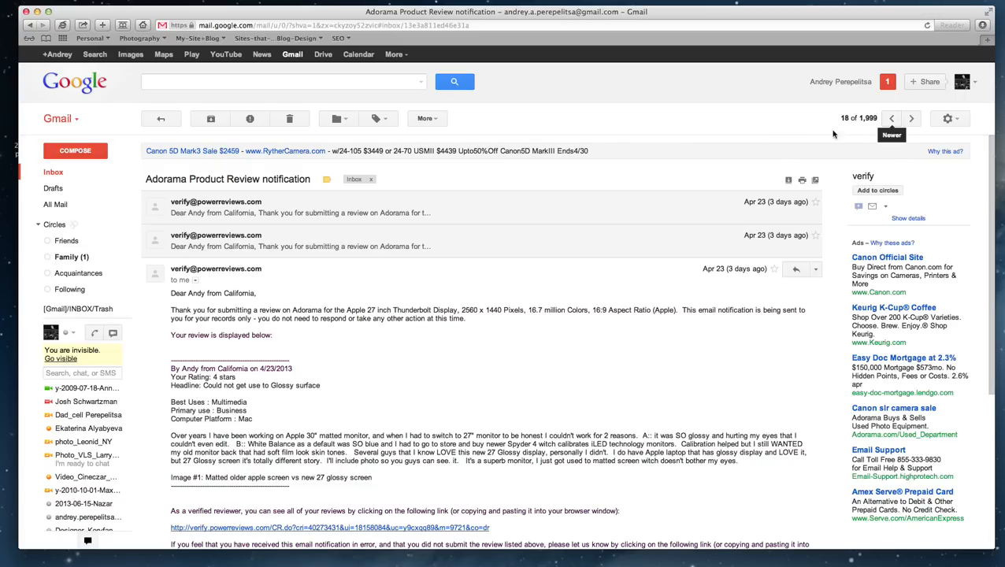
click(54, 172)
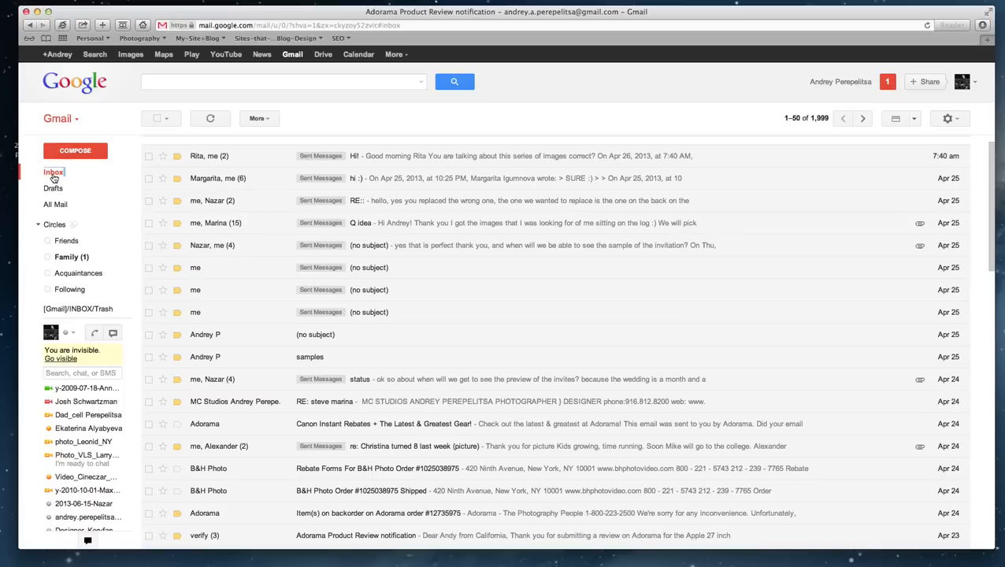
- Choose Vertical Split from the split-pane toggle, then dismiss the reopened layout menu
click(914, 118)
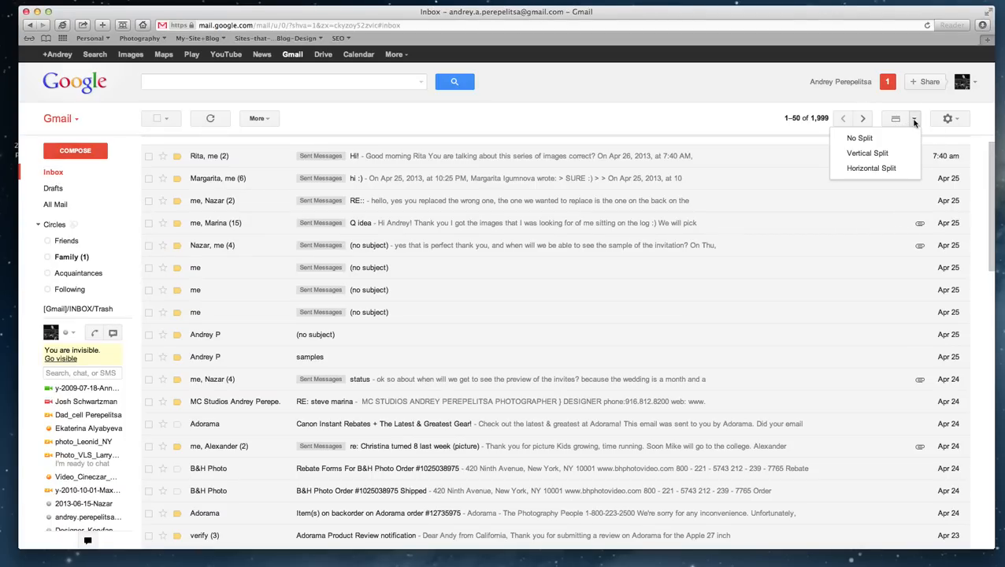
mouse_move(867, 153)
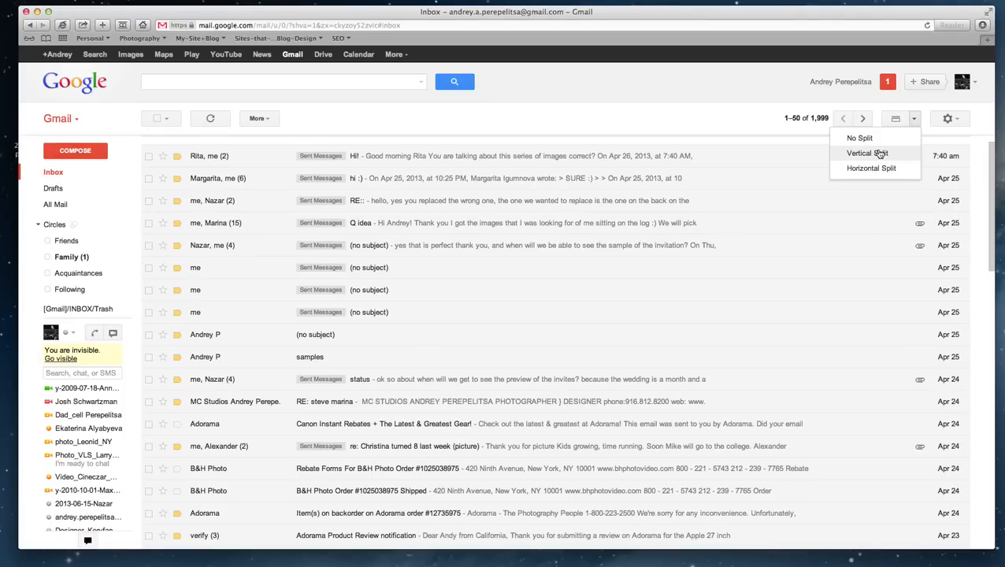
click(866, 152)
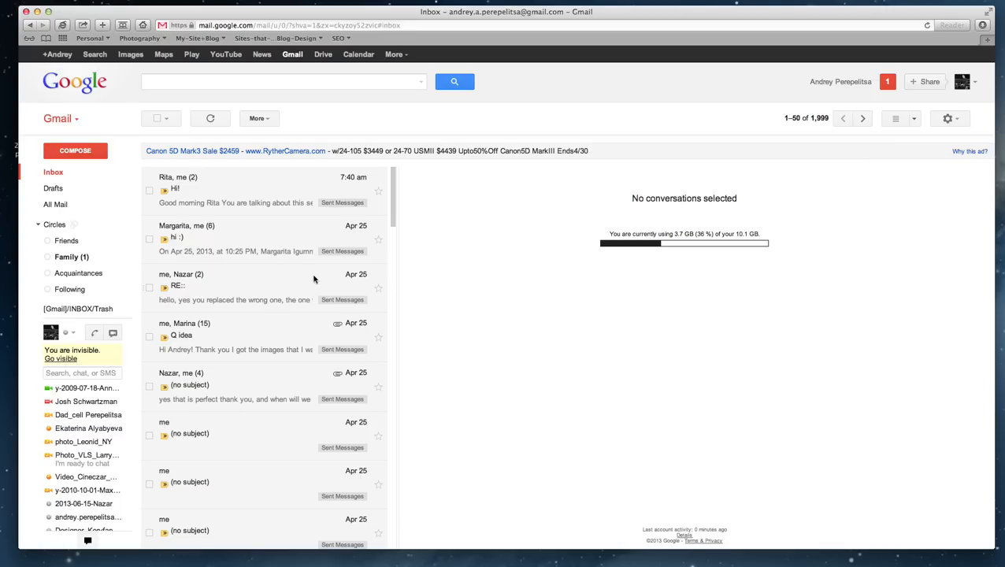
mouse_move(325, 252)
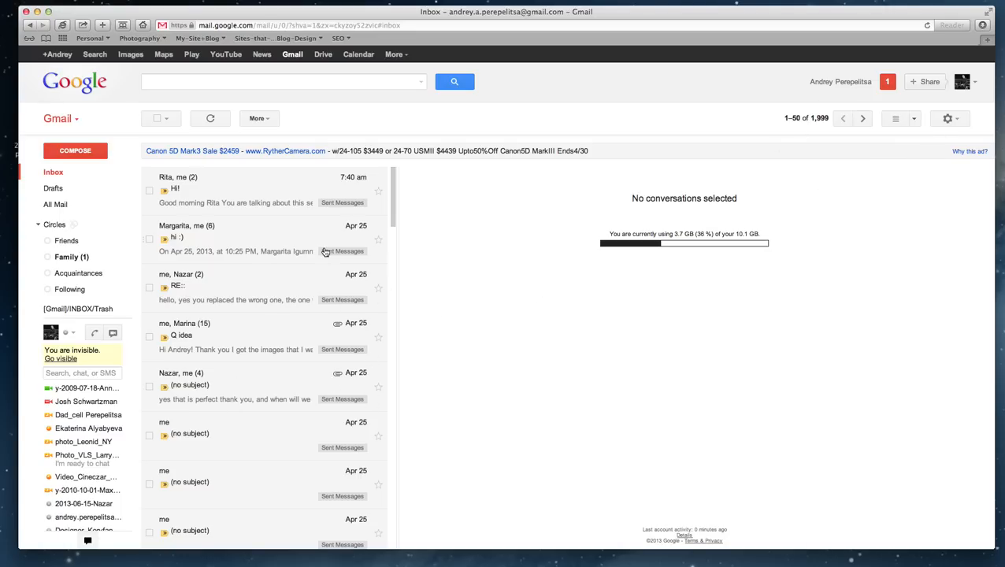
mouse_move(876, 158)
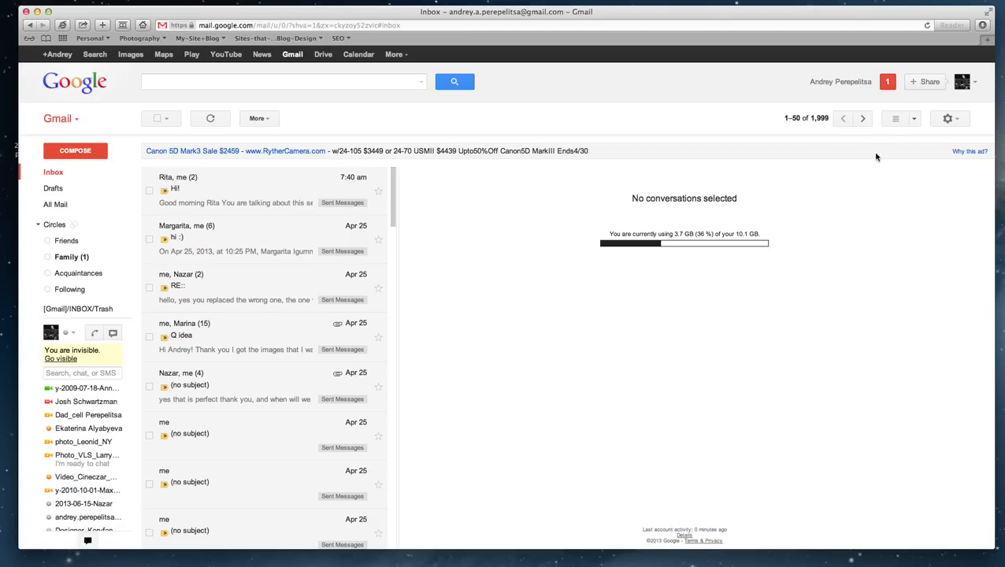
click(914, 118)
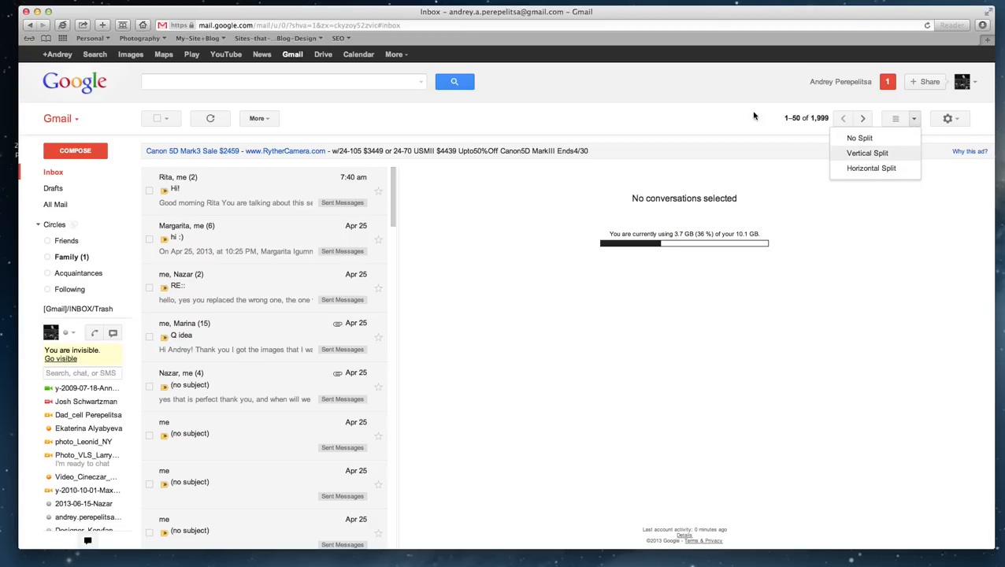
click(224, 391)
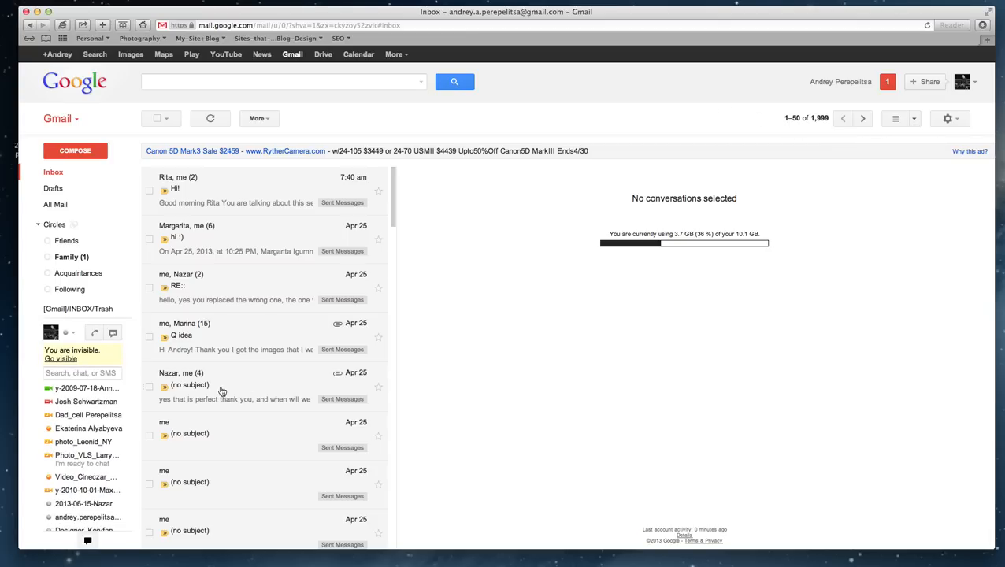
mouse_move(961, 388)
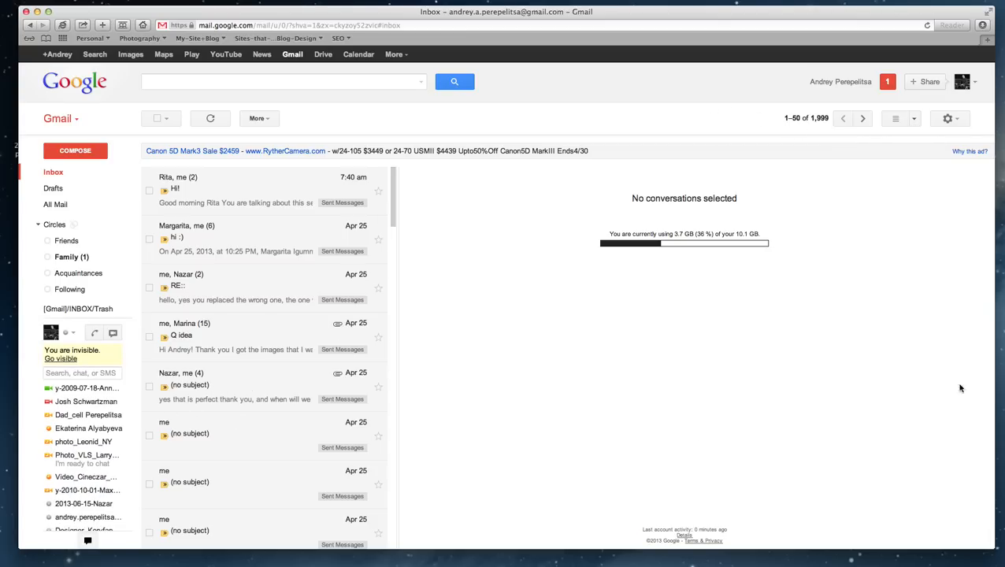
mouse_move(889, 313)
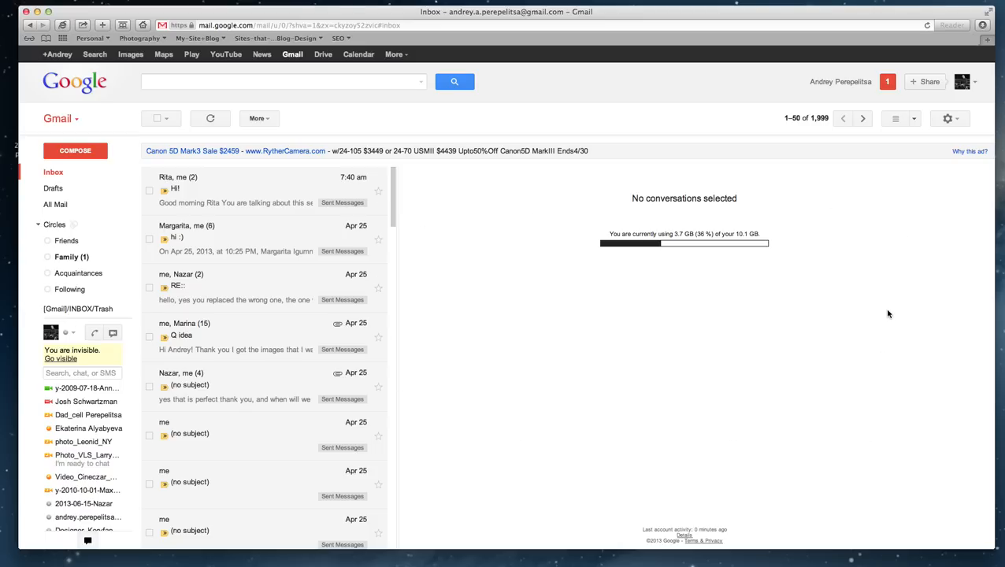
mouse_move(914, 281)
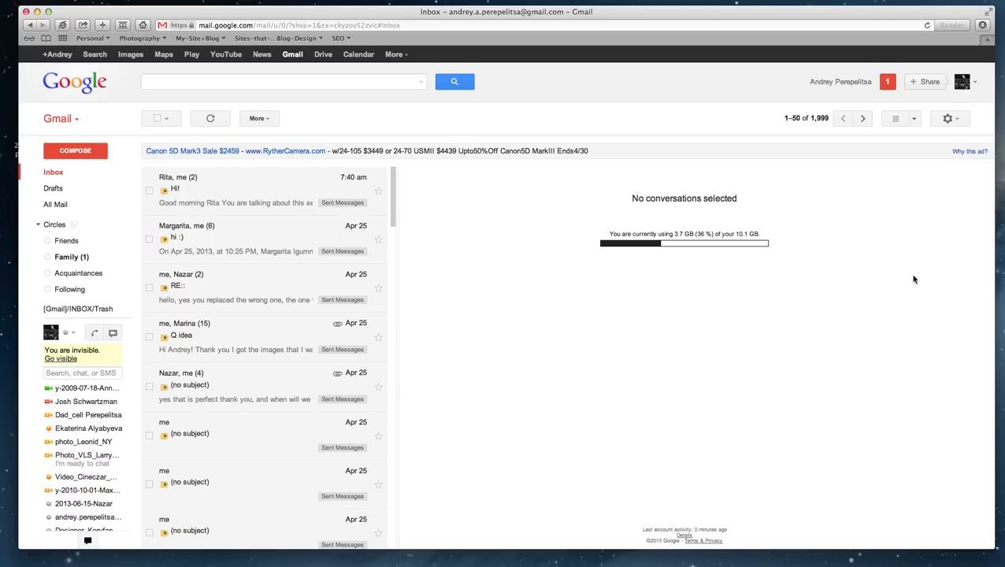